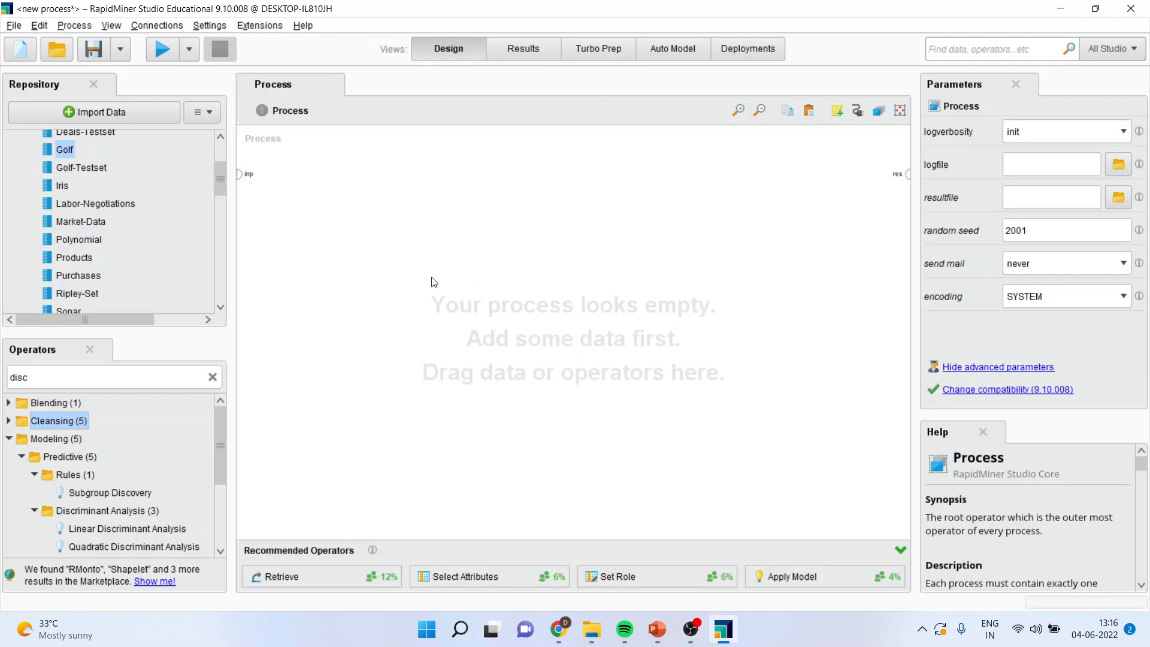
pyautogui.moveTo(242, 309)
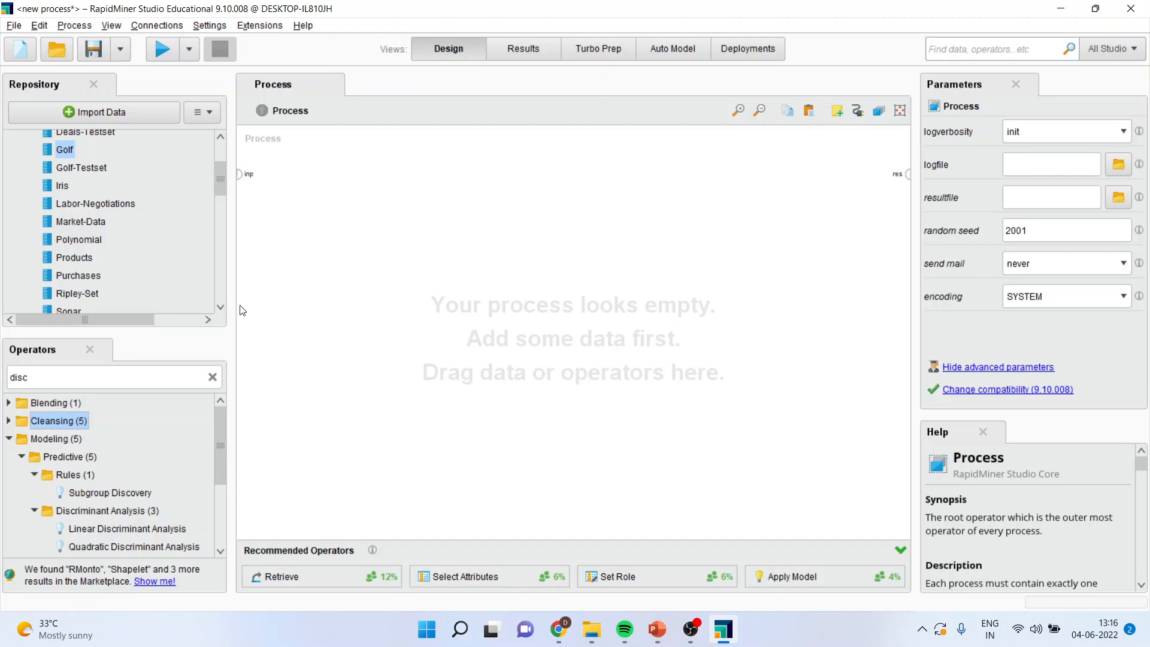
pyautogui.moveTo(162, 232)
pyautogui.write('aggrega')
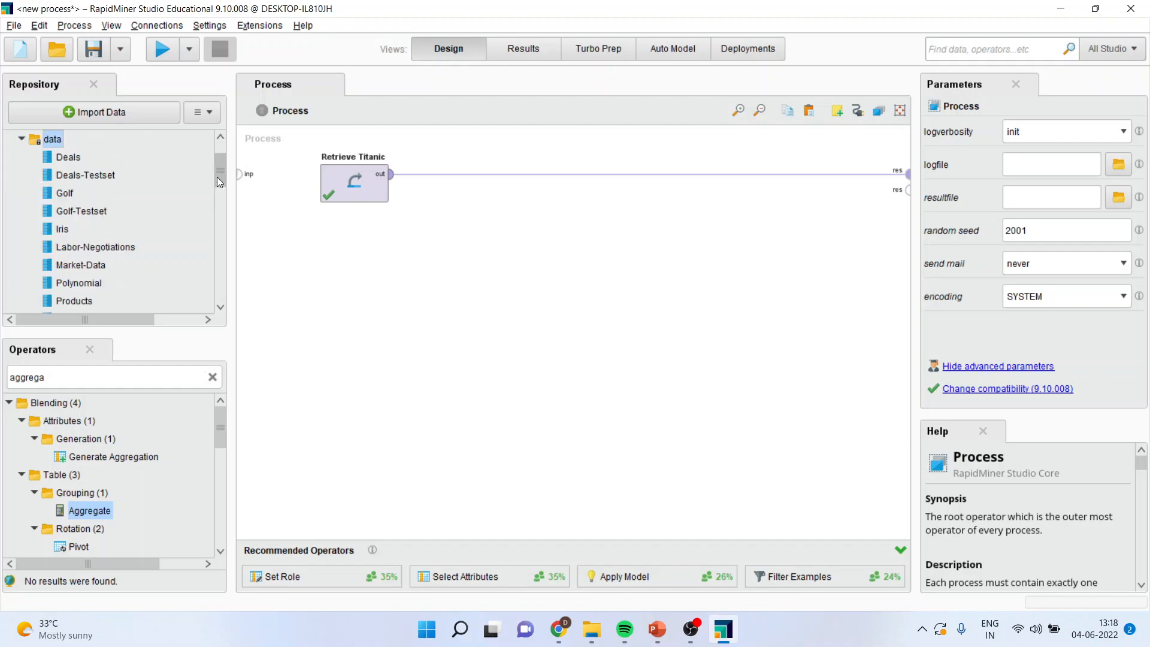
# Place the Titanic sample from Samples data into the process, connected to the result port.
pyautogui.scroll(-3)
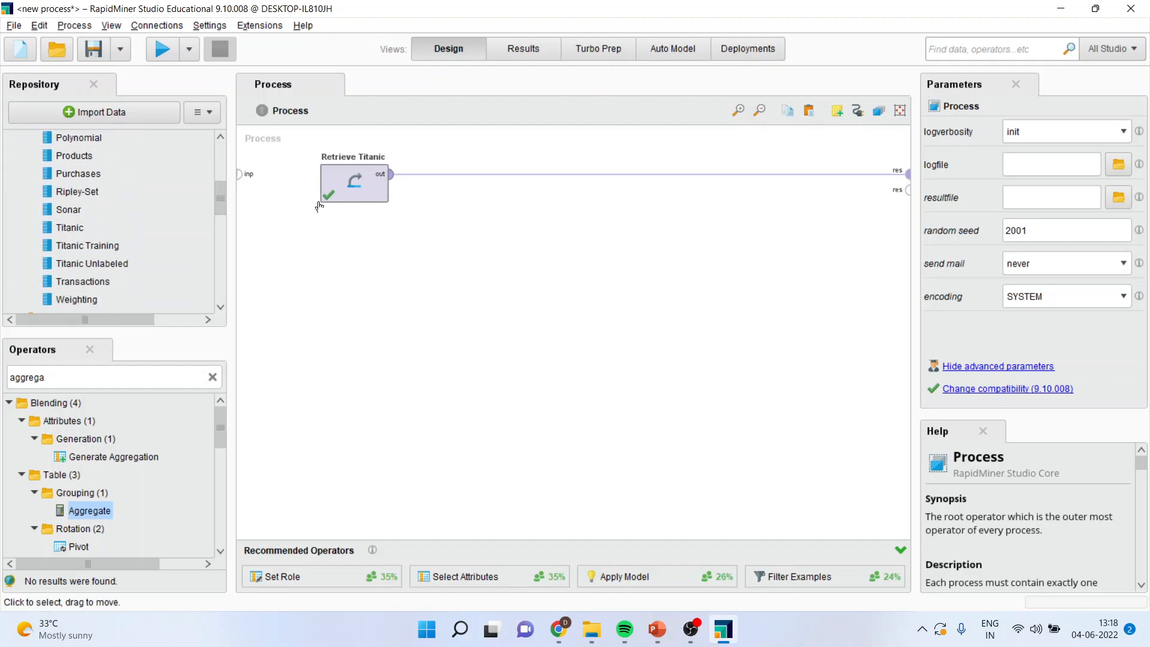
pyautogui.click(69, 227)
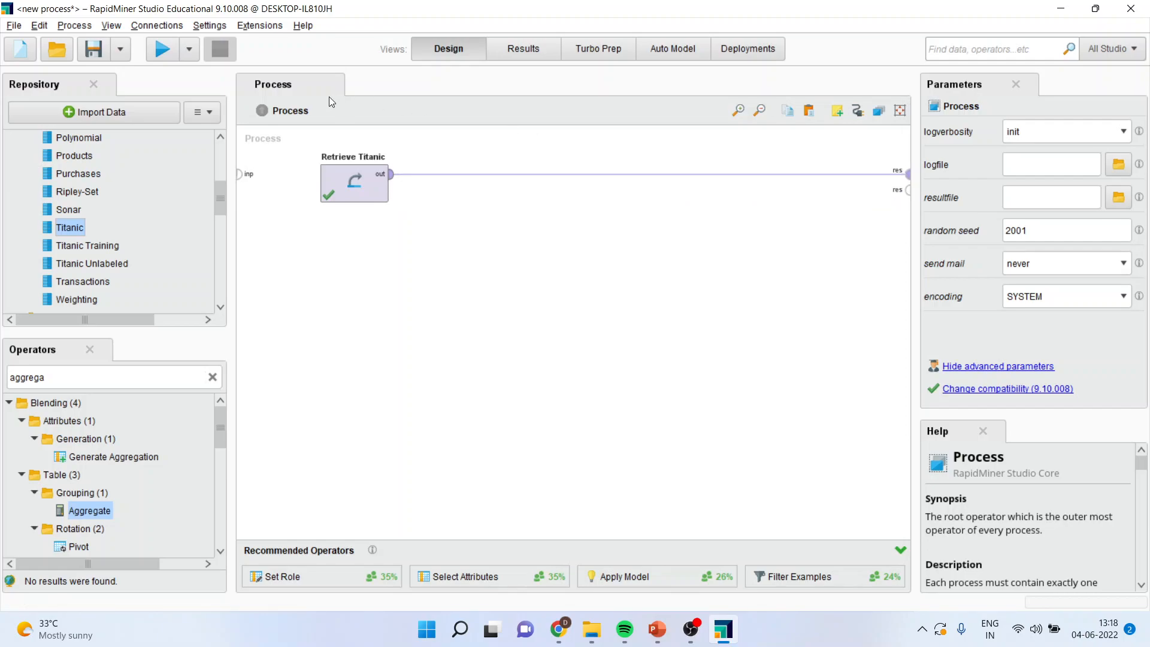
# Run the process and sort the 1,309 Titanic passengers by Age, ascending then descending.
pyautogui.click(161, 49)
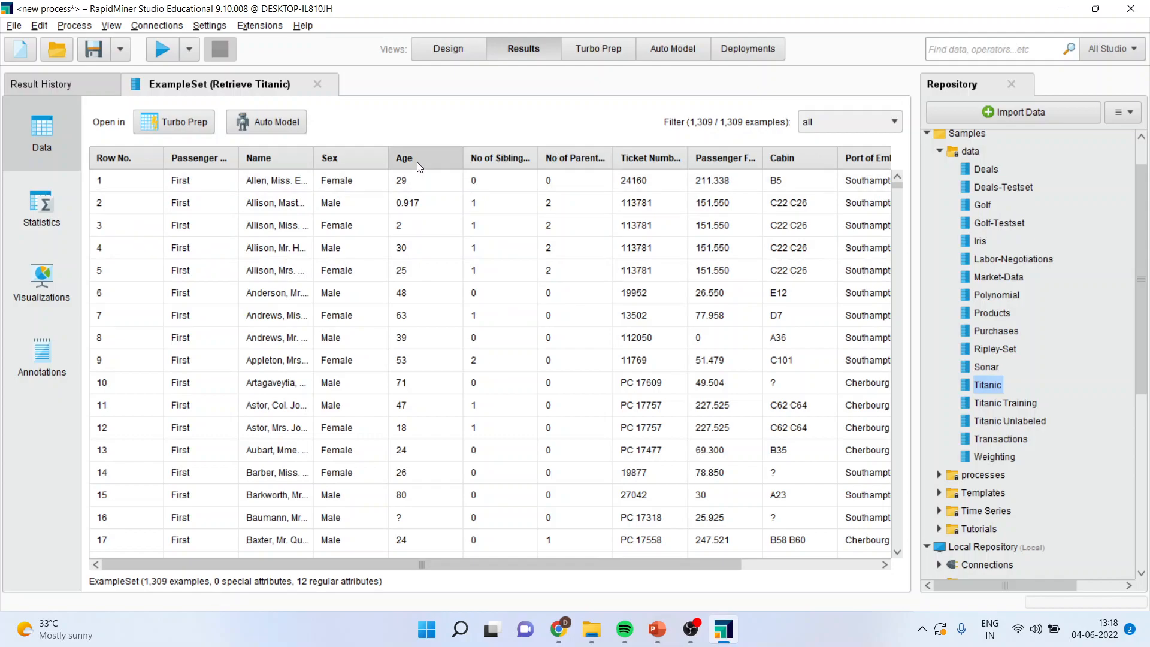
pyautogui.click(405, 158)
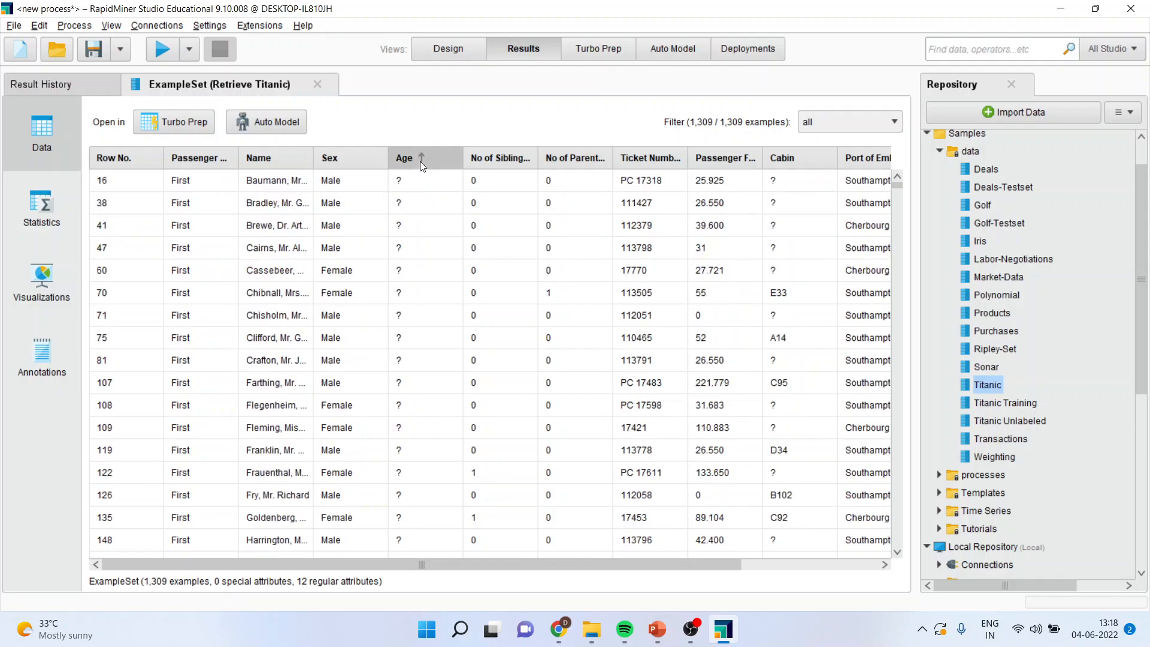
pyautogui.click(421, 157)
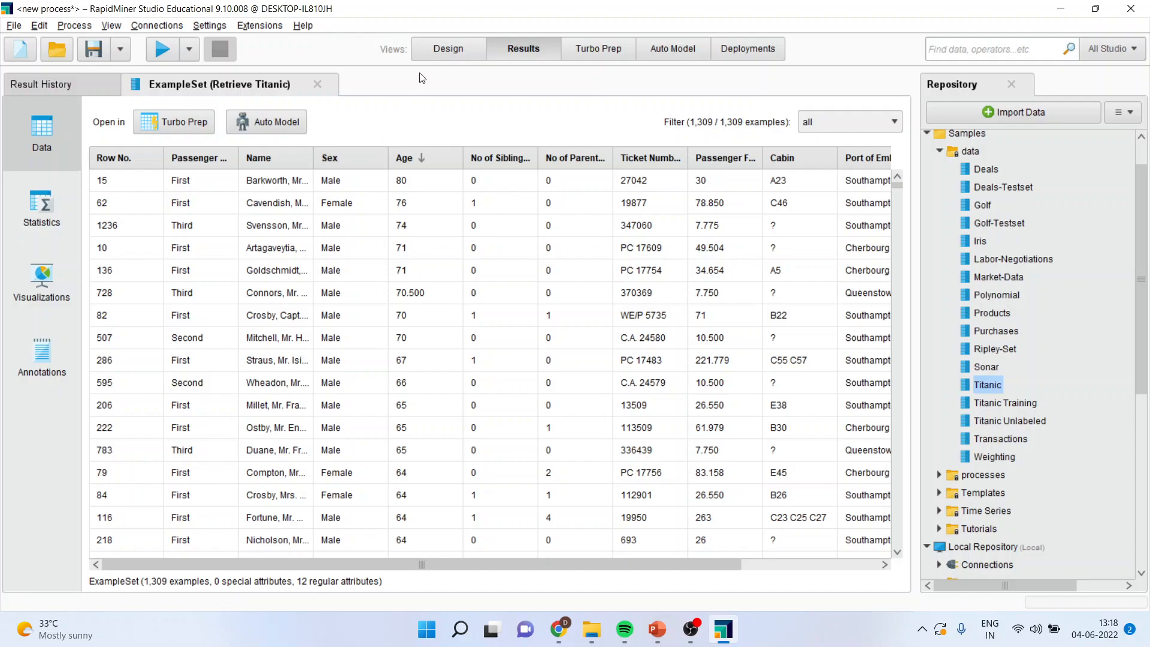
pyautogui.click(448, 49)
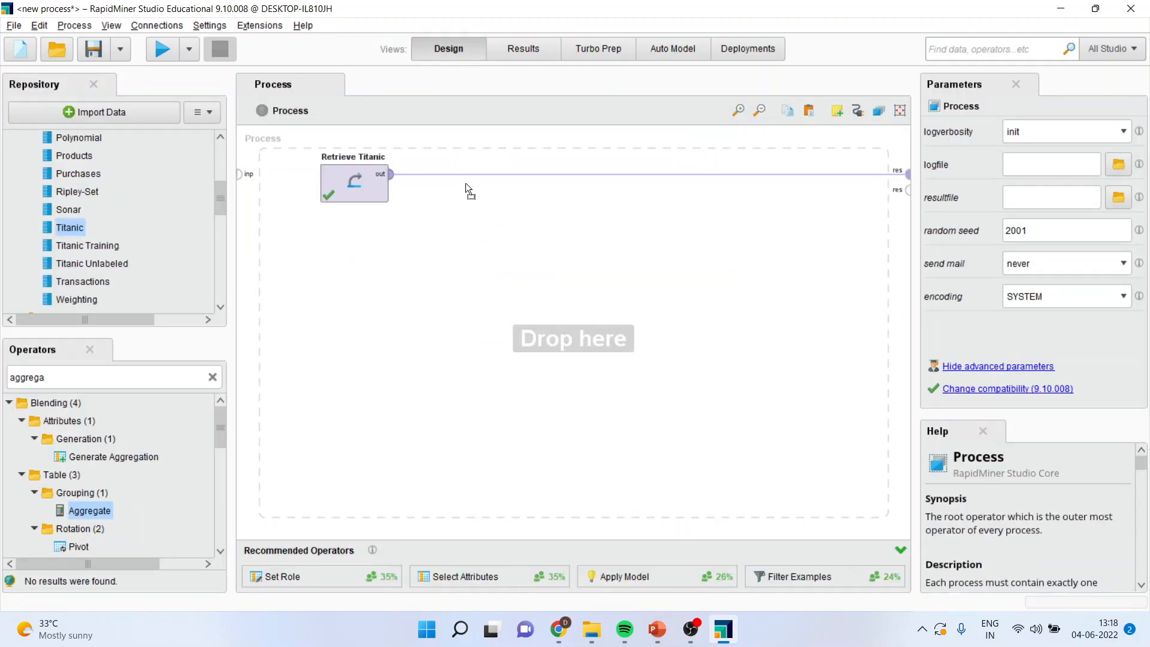
# Insert Aggregate after Retrieve Titanic with one aggregation: average of Age.
pyautogui.moveTo(89, 510); pyautogui.dragTo(454, 184)
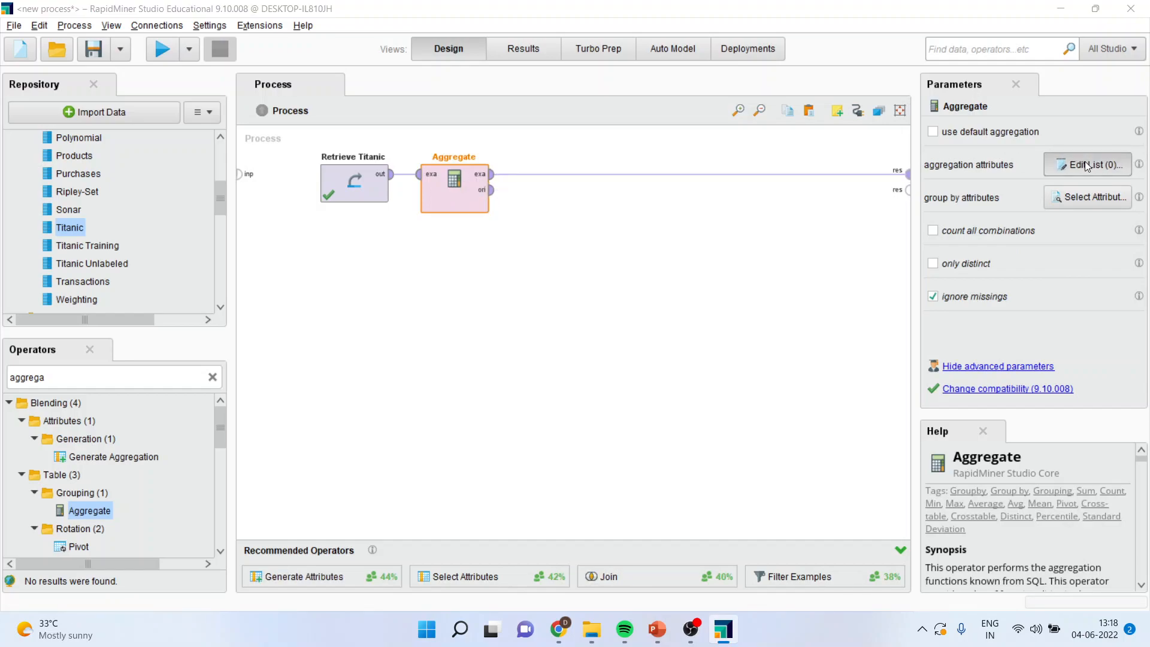
pyautogui.click(1087, 164)
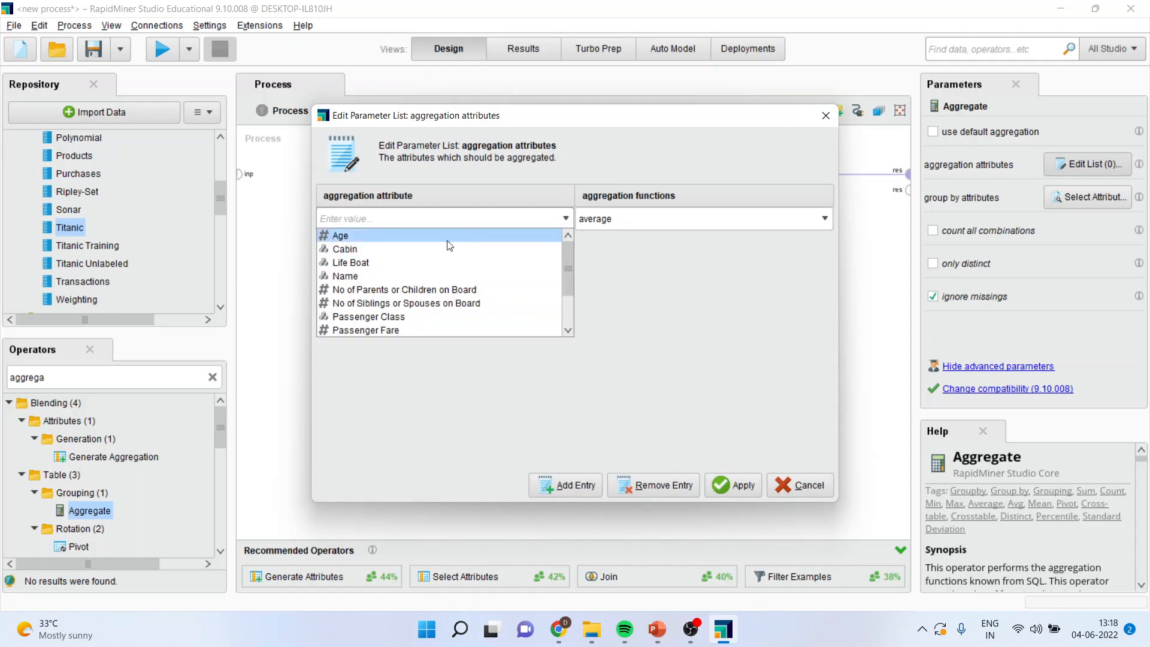
pyautogui.click(742, 485)
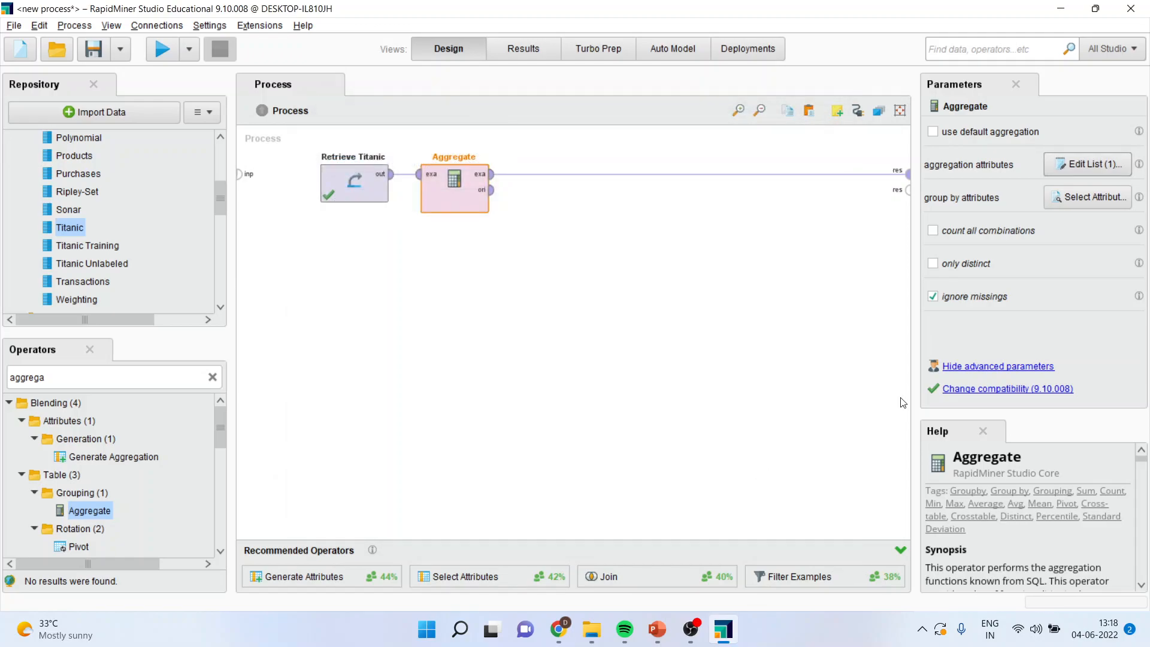
# Add Sex as the Aggregate operator's group-by attribute.
pyautogui.click(1090, 197)
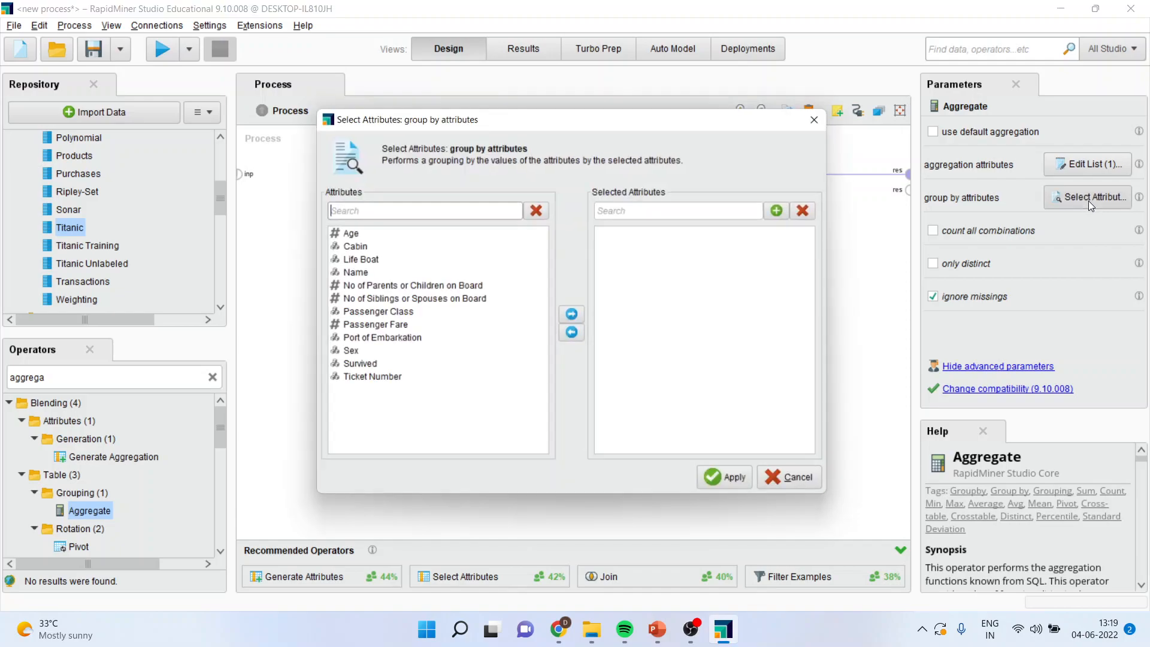
pyautogui.click(352, 354)
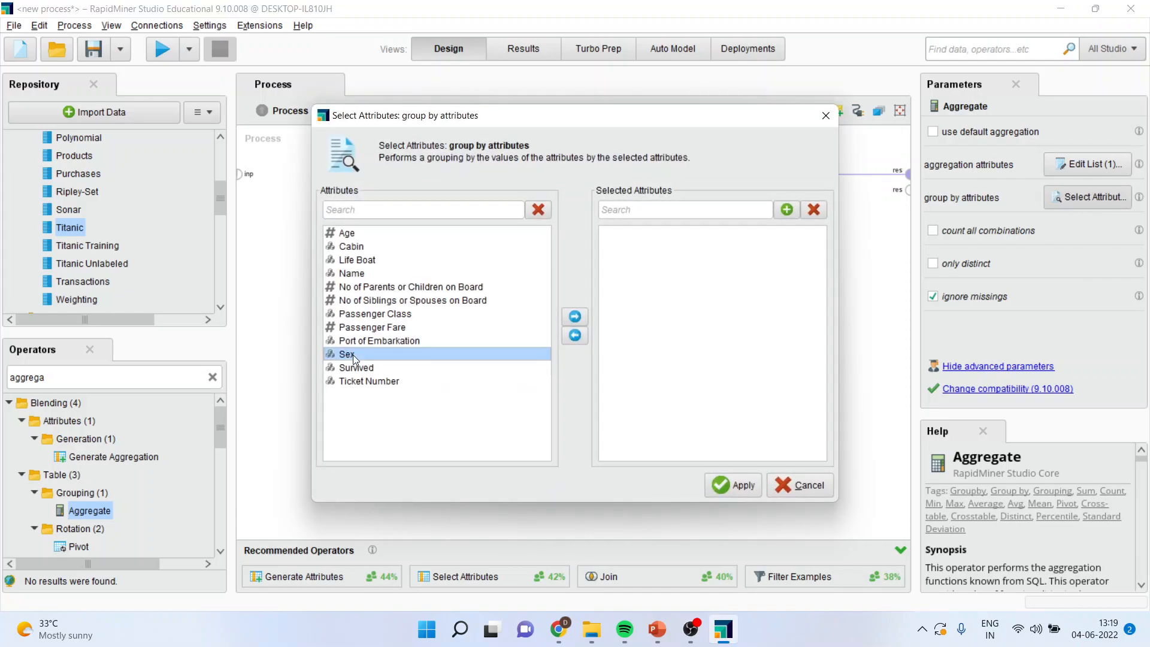
pyautogui.click(574, 316)
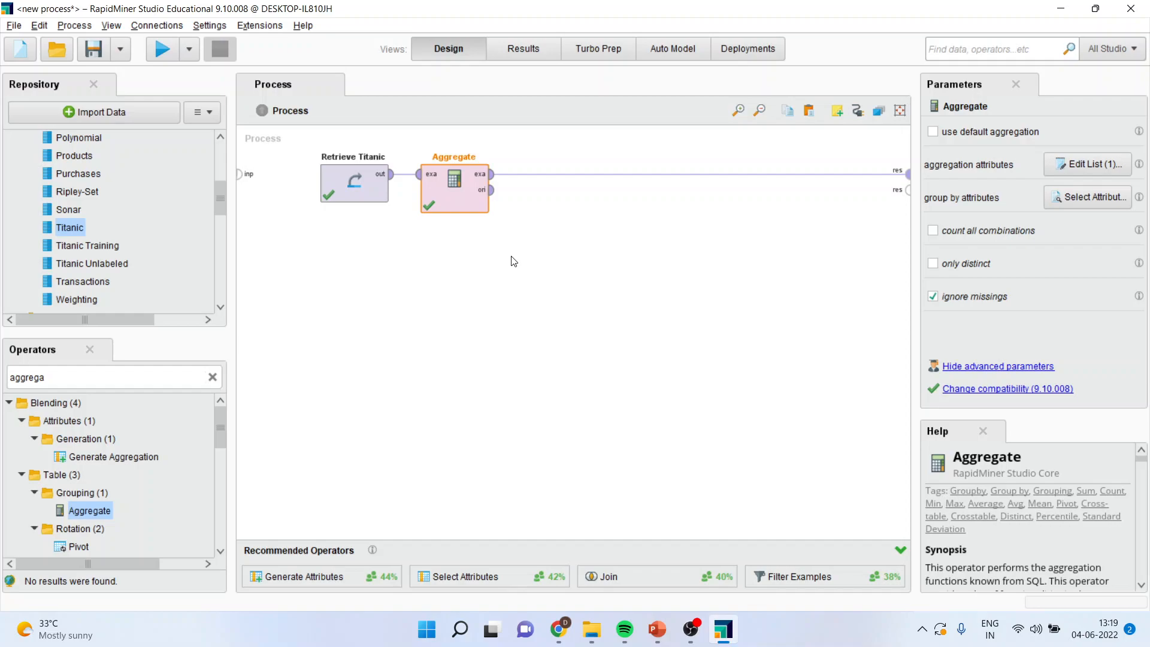
pyautogui.moveTo(656, 628)
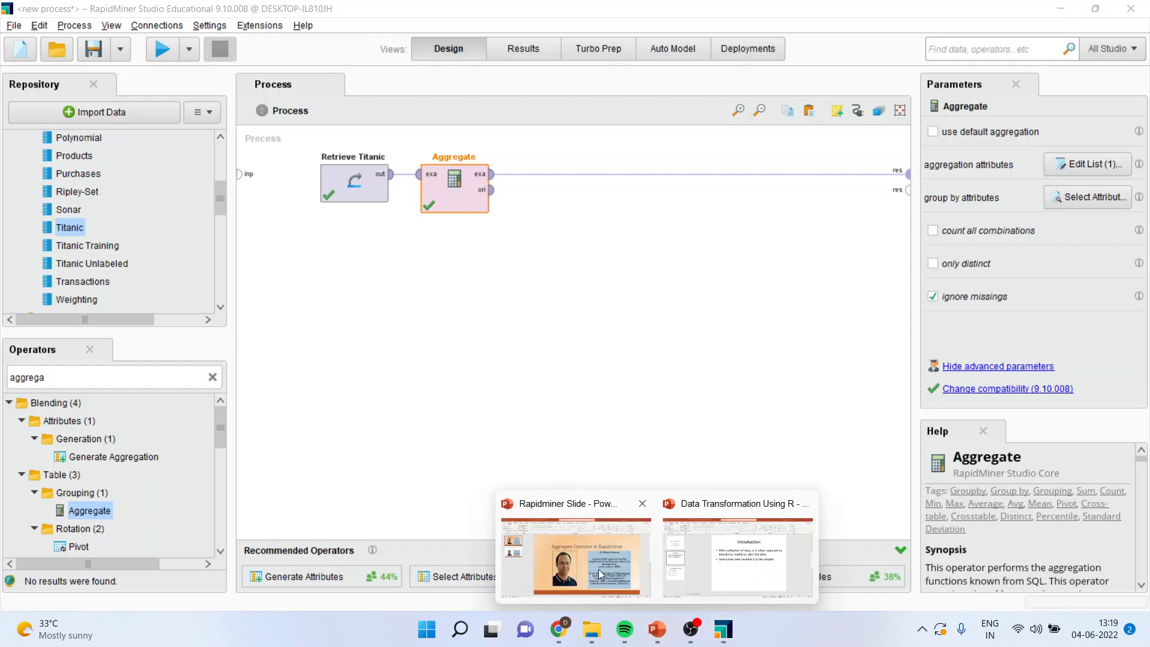